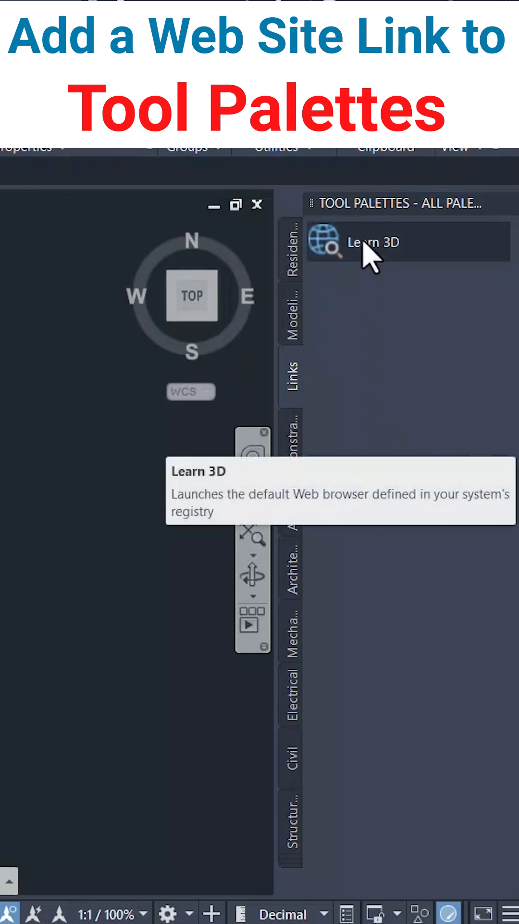
# - Create a new blank tool palette named Links from the Tool Palettes context menu
pyautogui.click(291, 381)
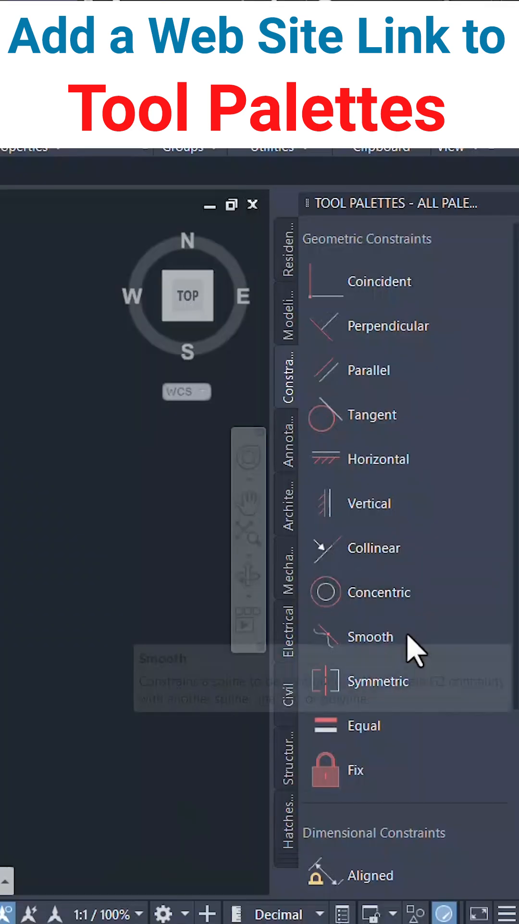
pyautogui.rightClick(411, 648)
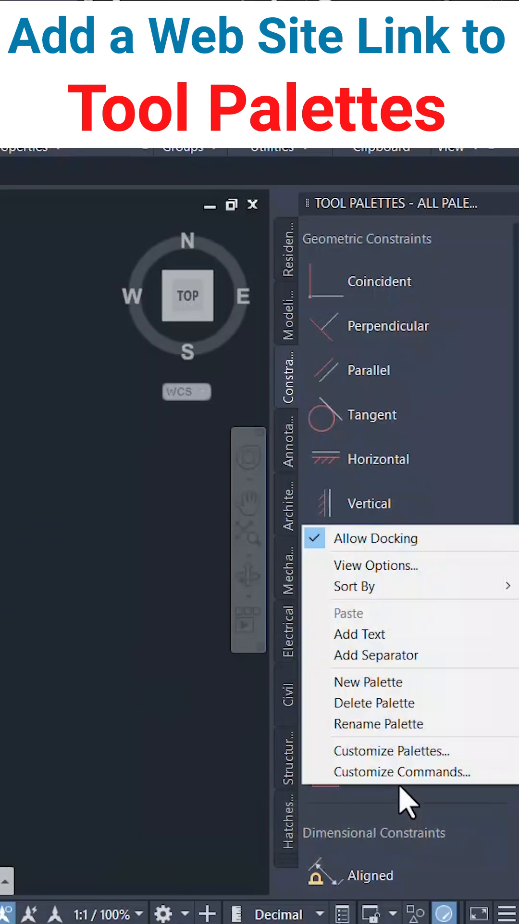
pyautogui.click(368, 681)
pyautogui.write('Links')
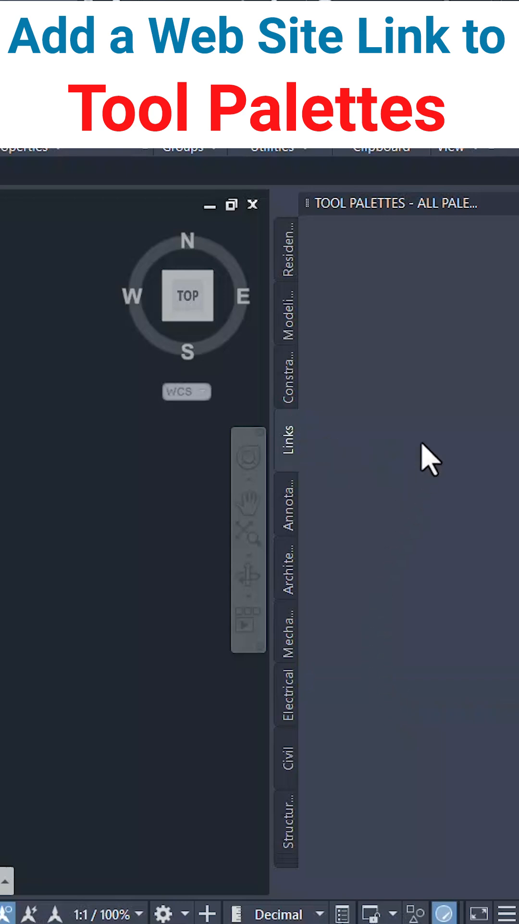
# - Add the Browse the Web command to the Links palette via Customize Commands, searching 'Bro'
pyautogui.rightClick(433, 460)
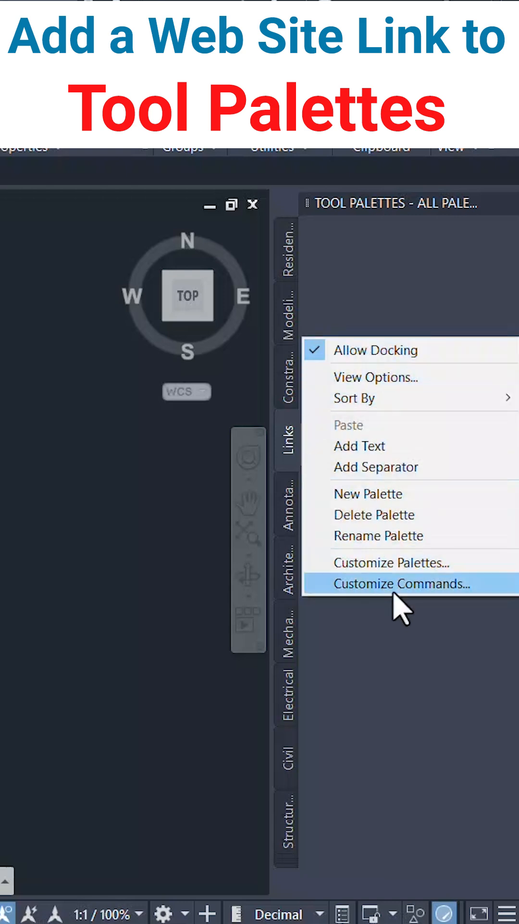
pyautogui.click(403, 583)
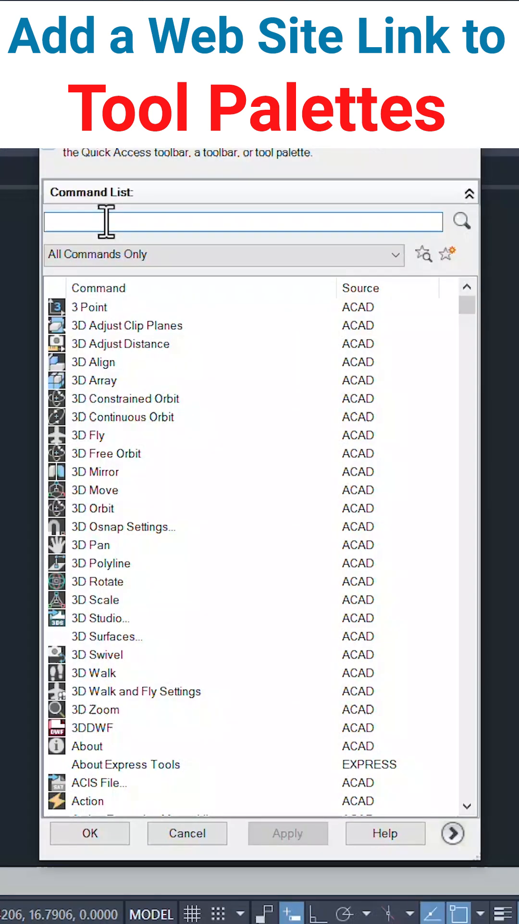
pyautogui.write('Bro')
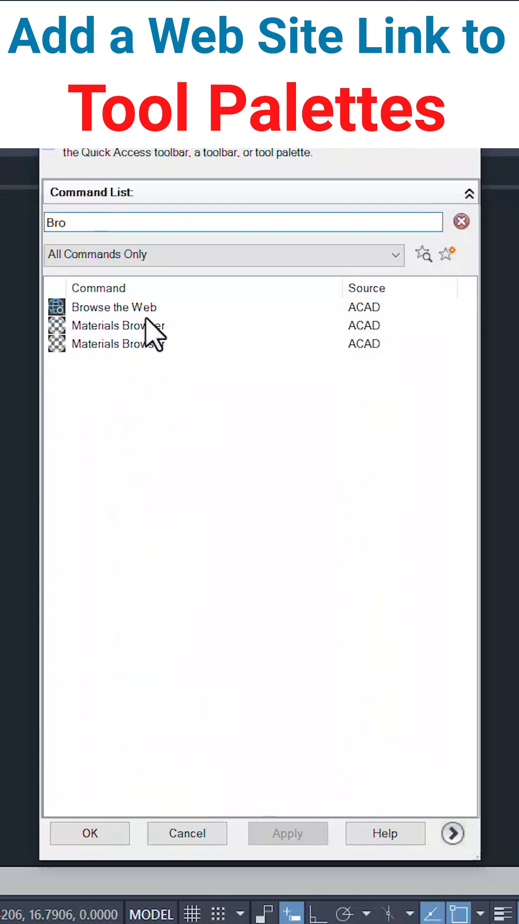
pyautogui.click(117, 307)
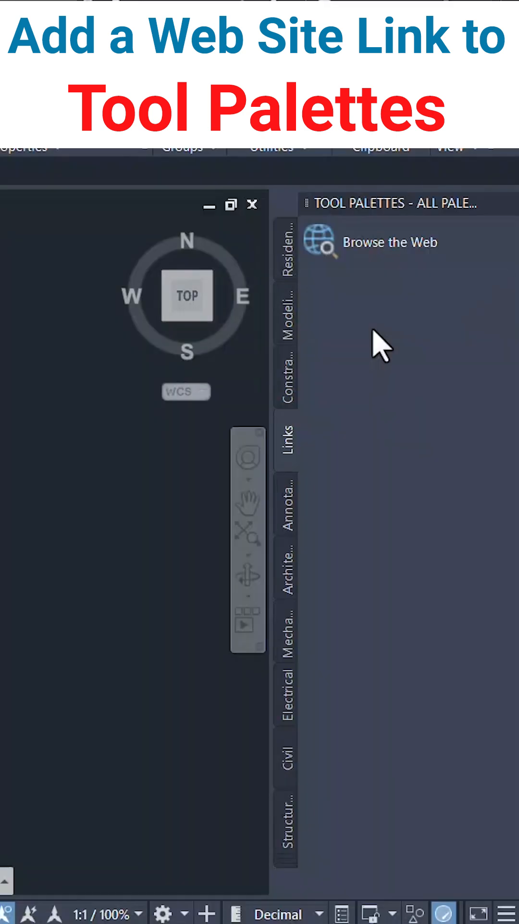
# - Rename the tool 'Learn 3D' and set its command string to the YouTube URL
pyautogui.rightClick(390, 242)
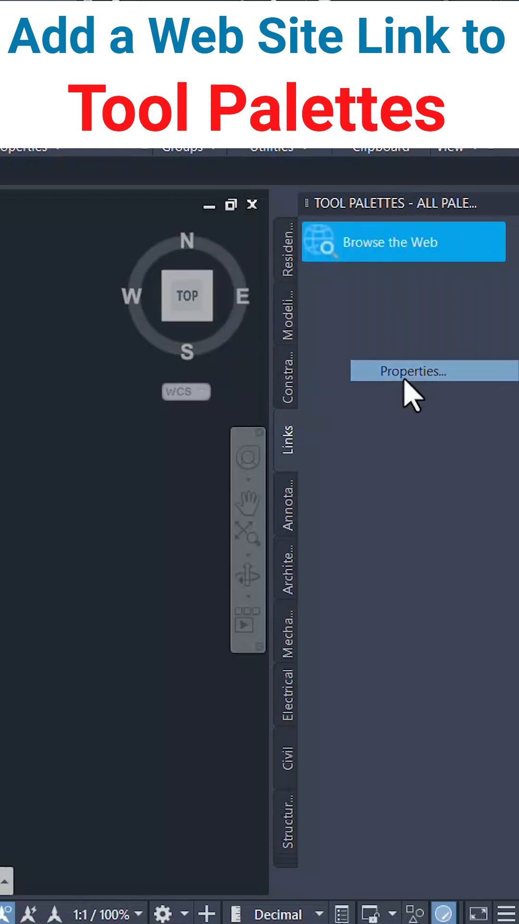
pyautogui.click(416, 371)
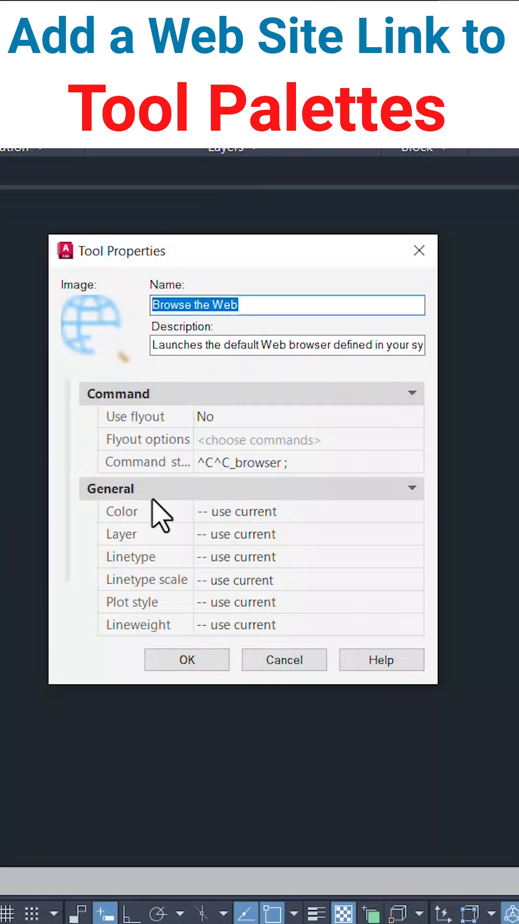
pyautogui.write('Learn 3D')
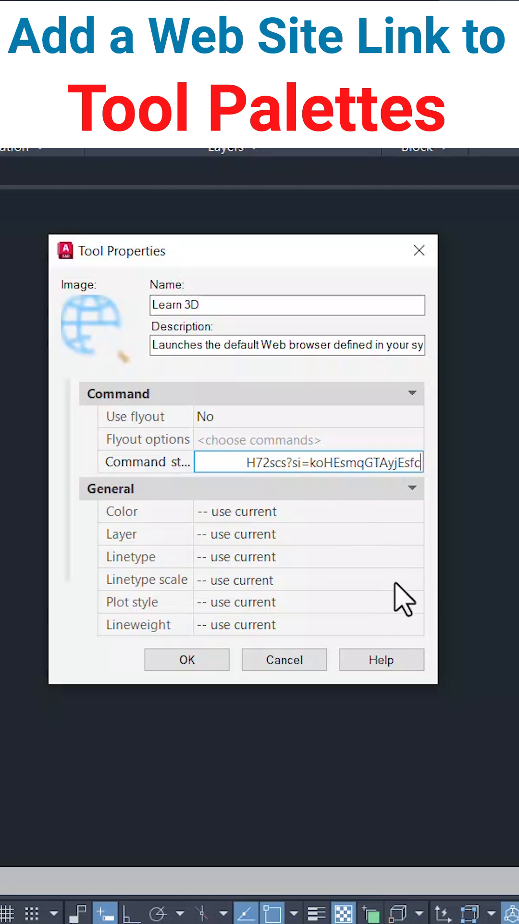
pyautogui.click(186, 659)
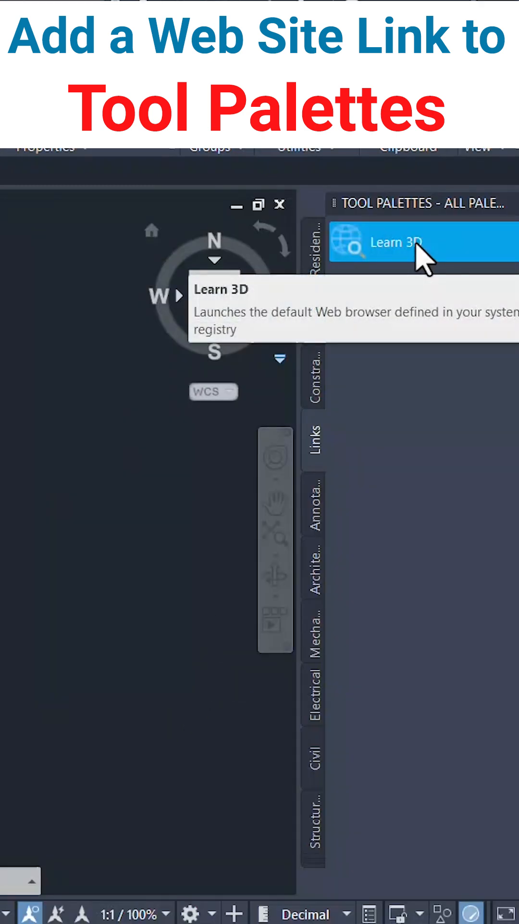
# - Launch the Learn 3D tool and play the 3D tutorial video in the browser
pyautogui.click(395, 242)
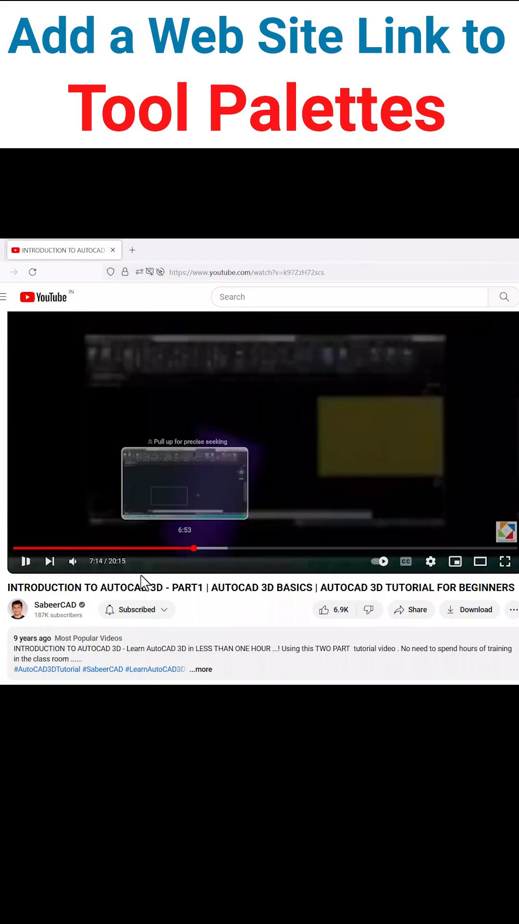
pyautogui.click(25, 560)
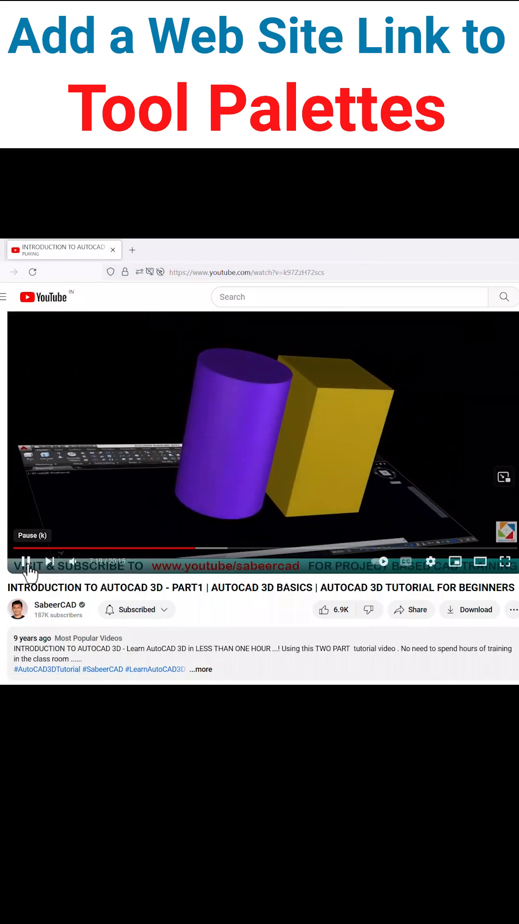